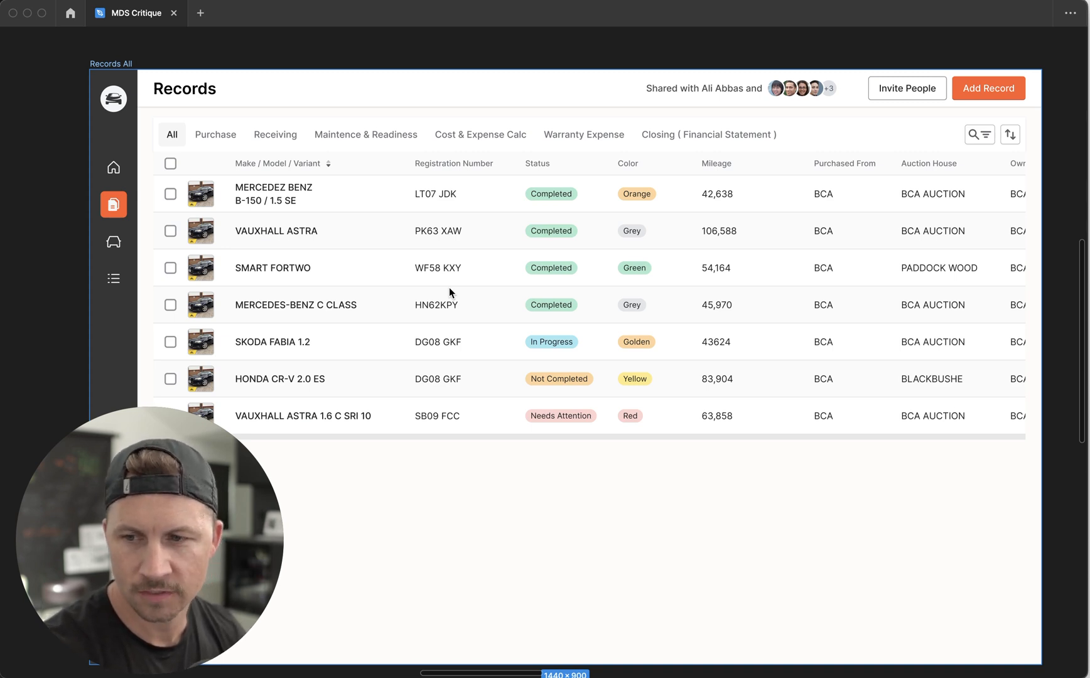
{"action": "mouse_move", "coordinate": [588, 227]}
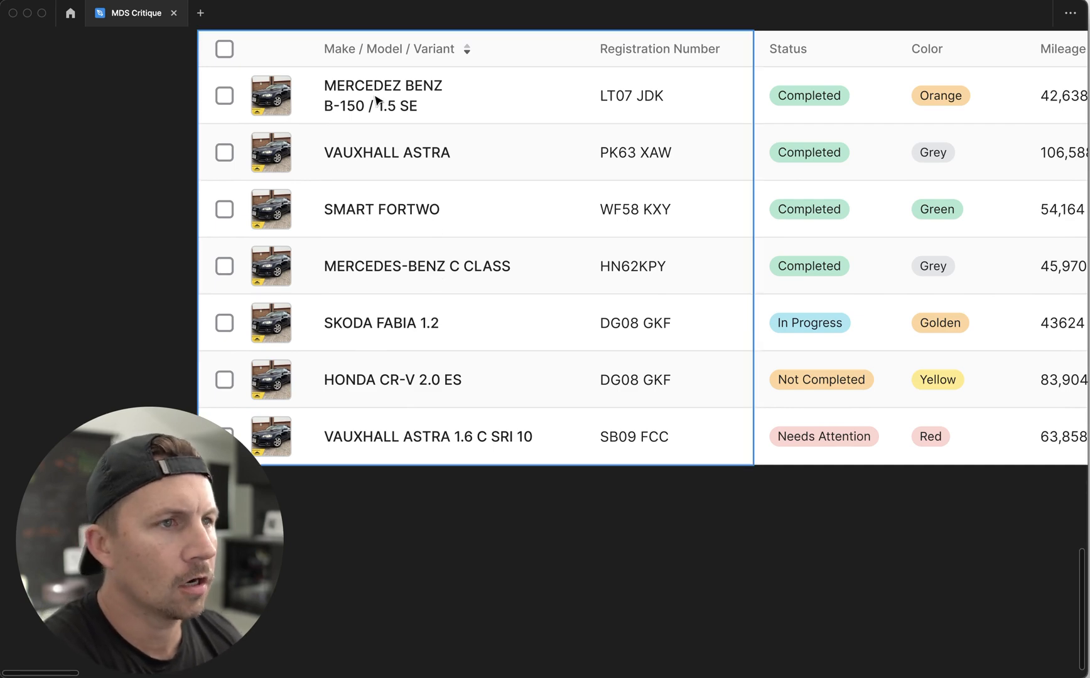
{"action": "scroll", "scroll_direction": "right", "scroll_amount": 3}
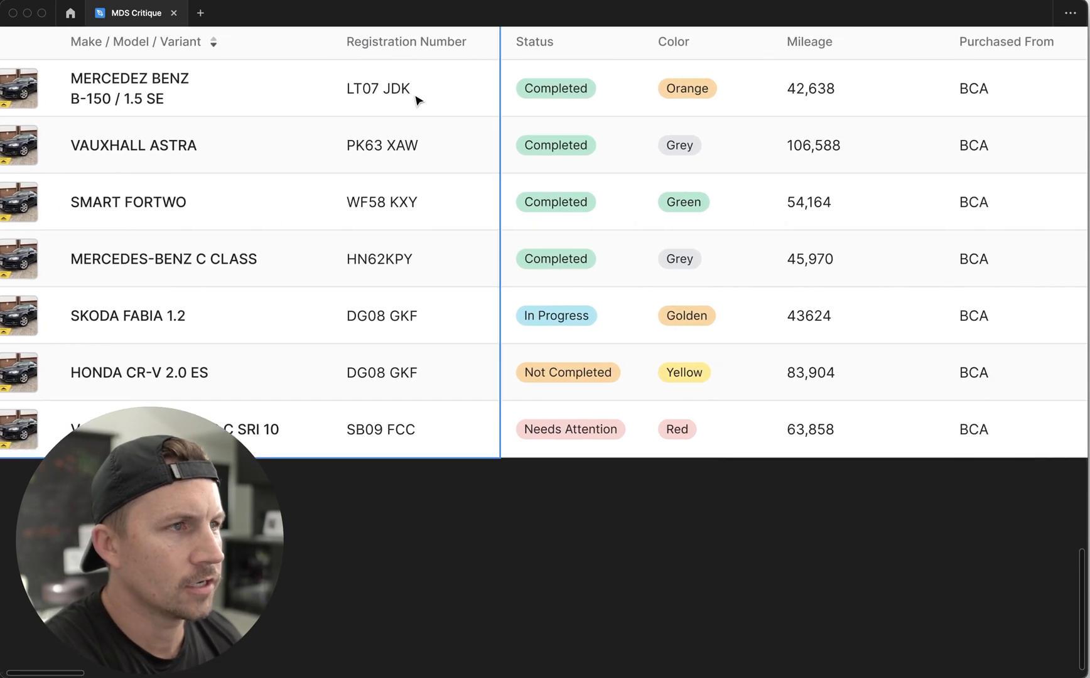
{"action": "scroll", "scroll_direction": "right", "scroll_amount": 3}
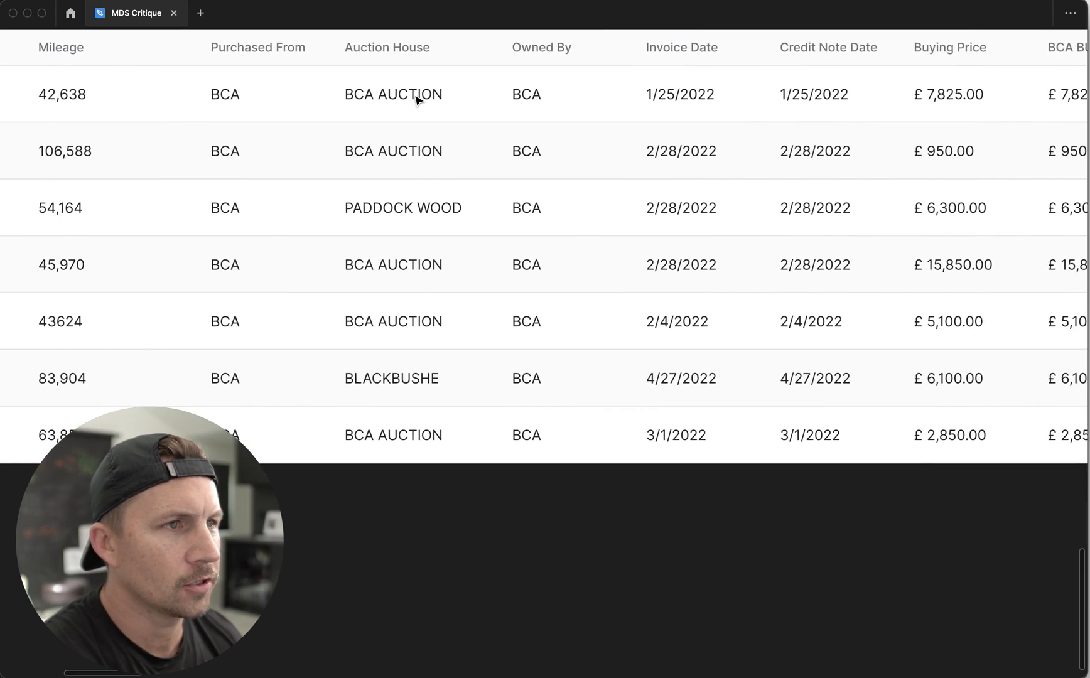
{"action": "scroll", "scroll_direction": "right", "scroll_amount": 3}
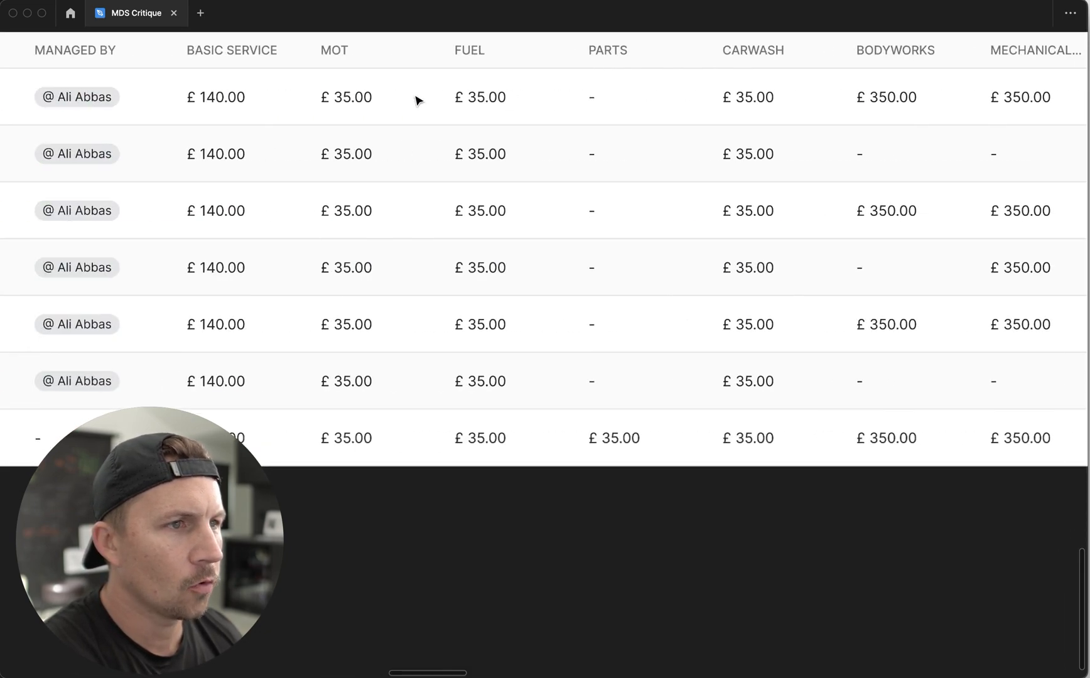
{"action": "scroll", "scroll_direction": "right", "scroll_amount": 3}
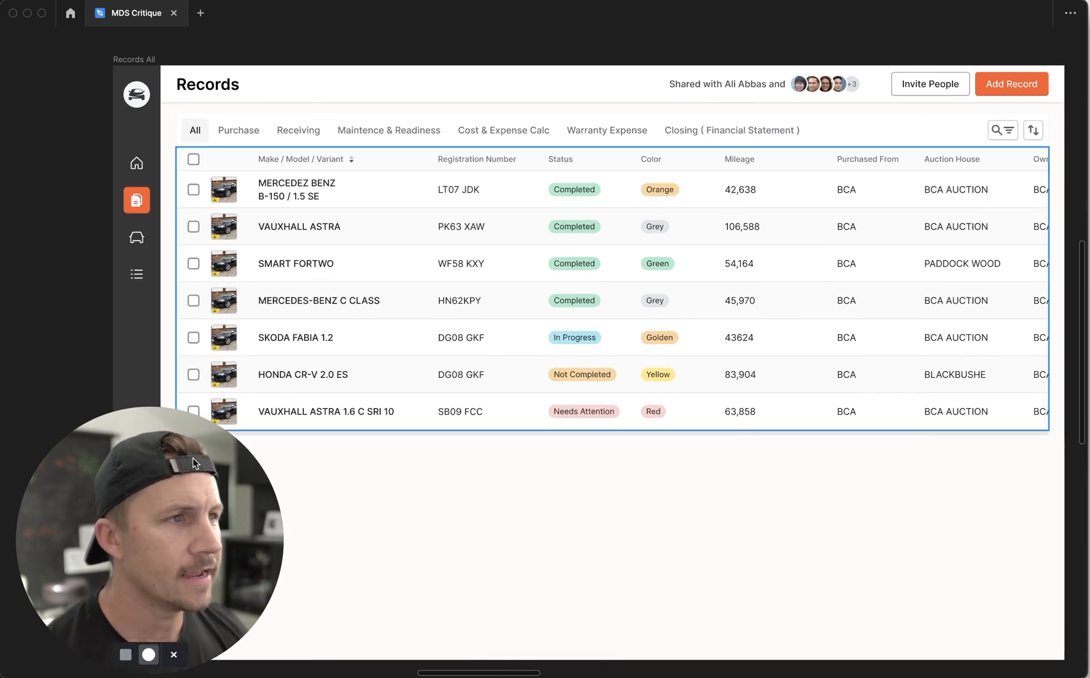
{"action": "mouse_move", "coordinate": [220, 453]}
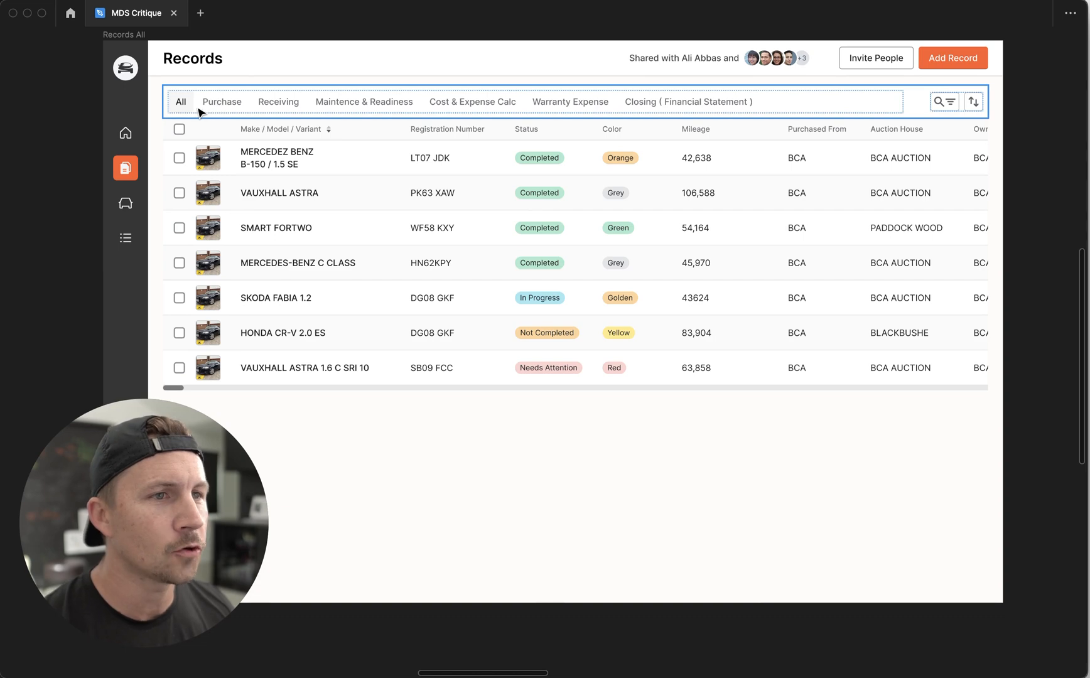
{"action": "mouse_move", "coordinate": [366, 108]}
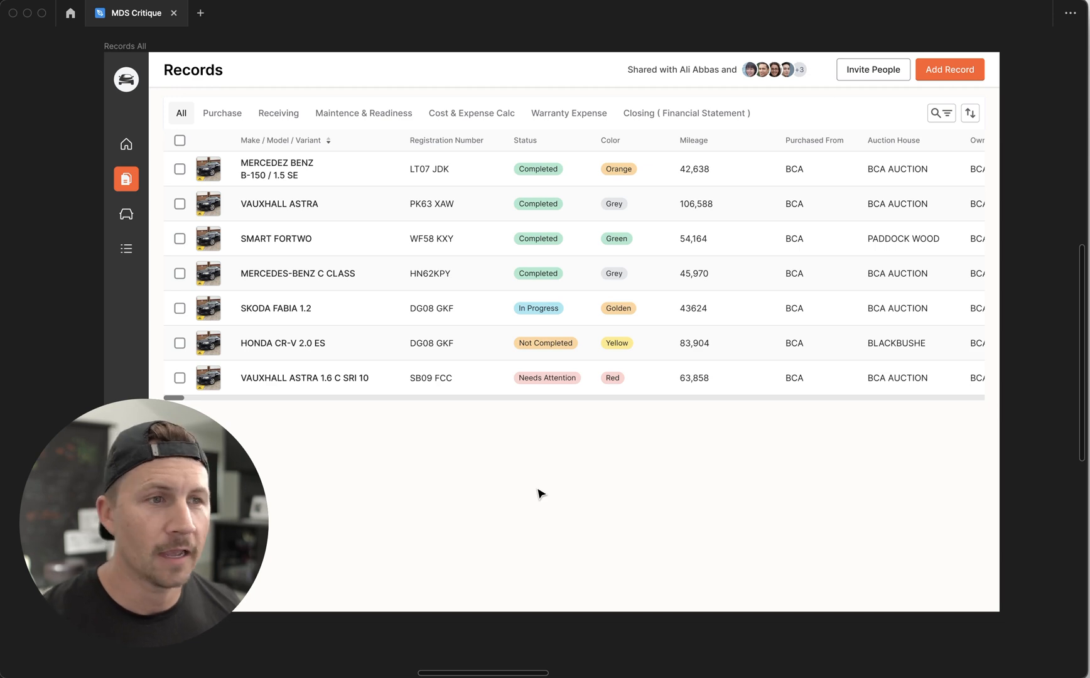
{"action": "mouse_move", "coordinate": [369, 487]}
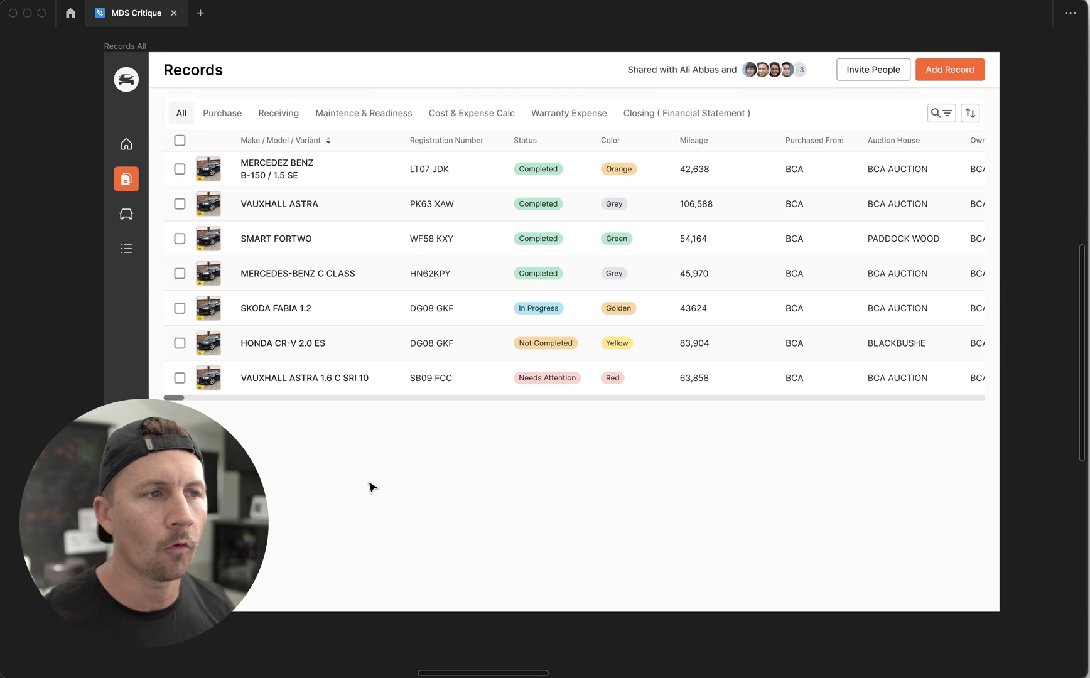
{"action": "mouse_move", "coordinate": [461, 425]}
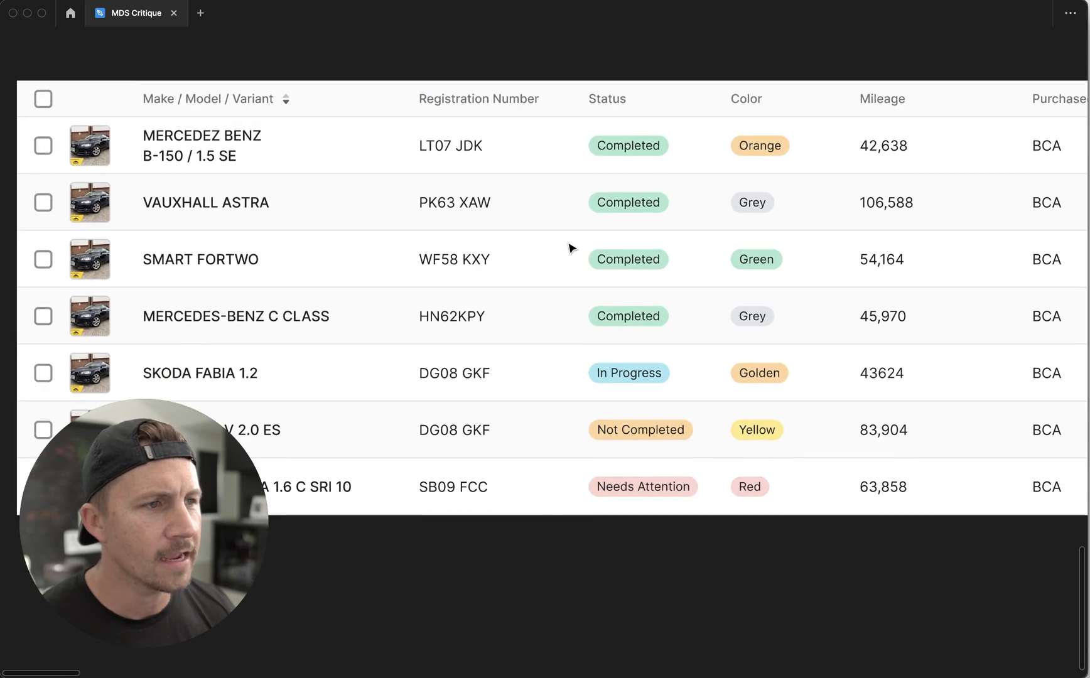
{"action": "scroll", "scroll_direction": "right", "scroll_amount": 3}
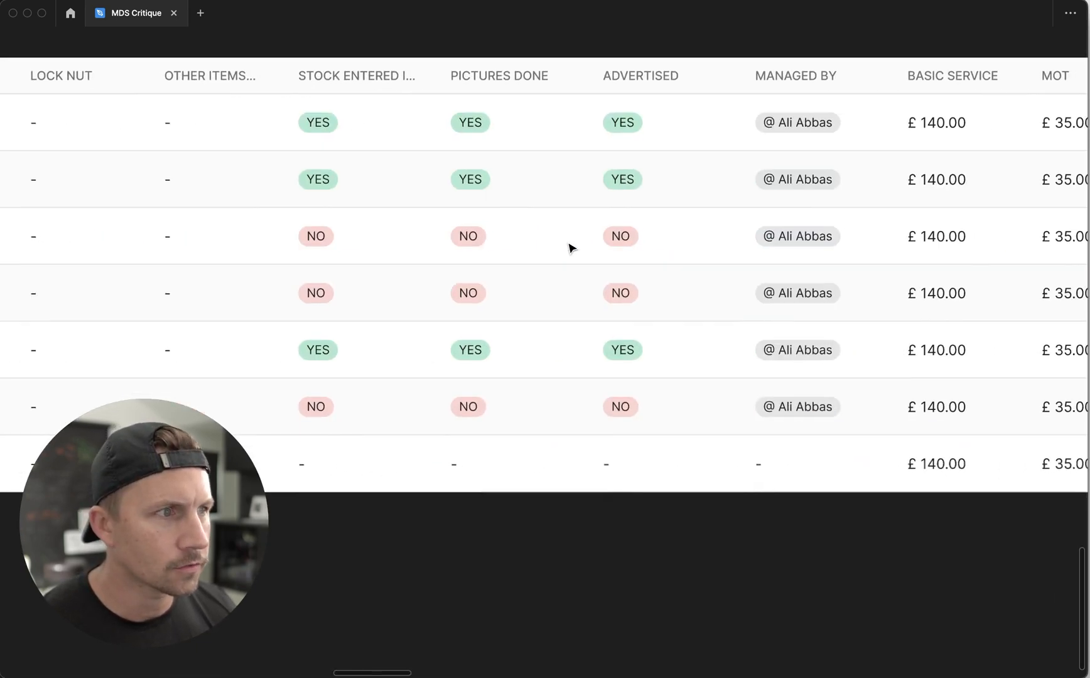
{"action": "scroll", "scroll_direction": "right", "scroll_amount": 3}
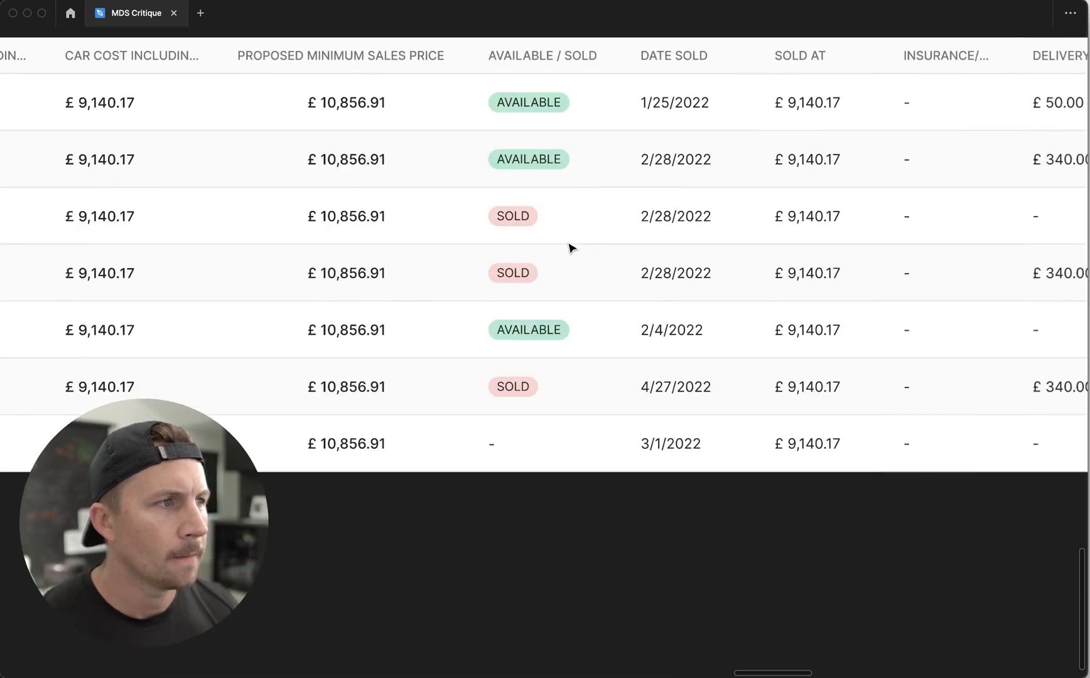